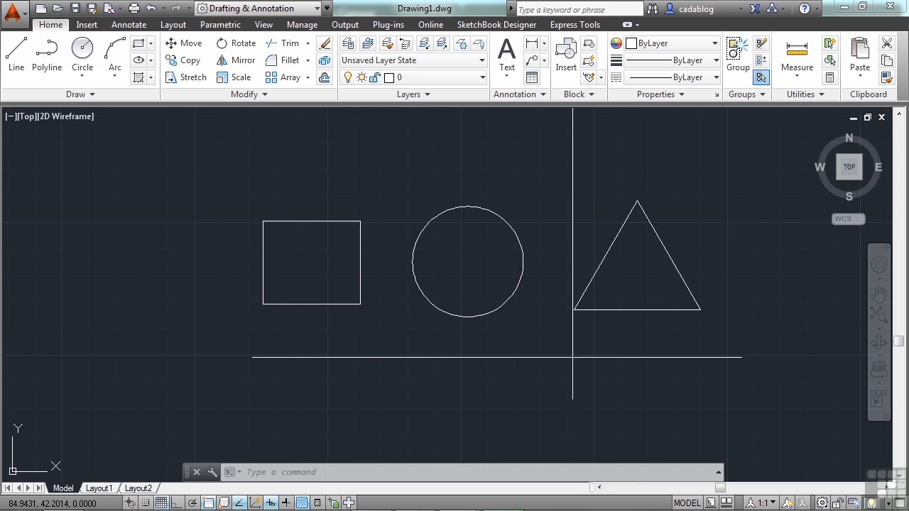
mouse_move(149, 187)
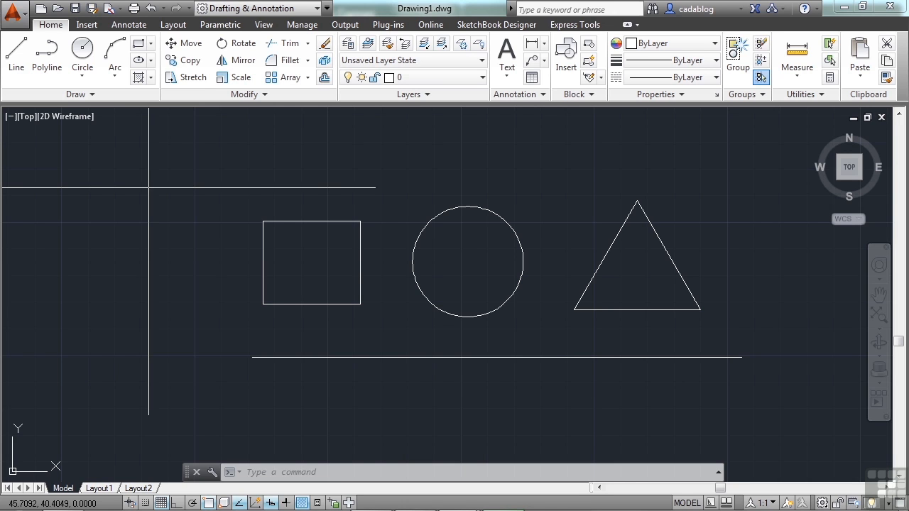
mouse_move(144, 197)
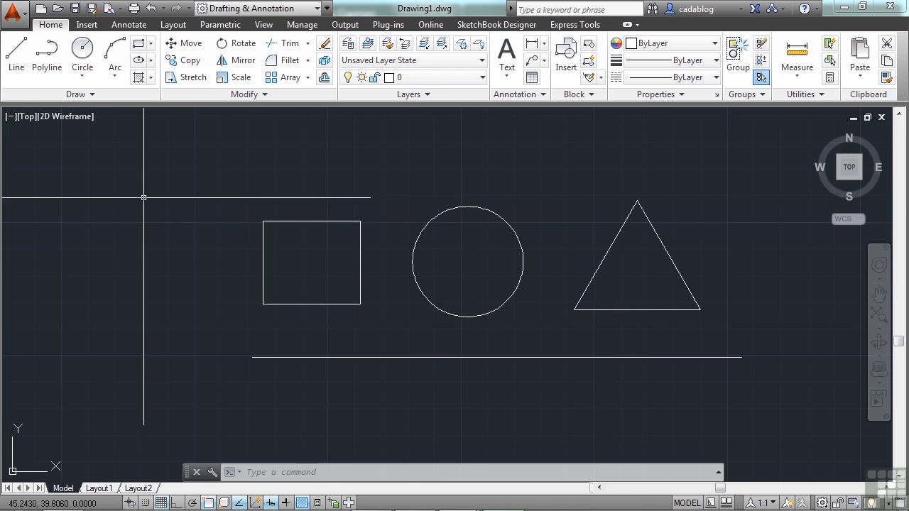
mouse_move(152, 175)
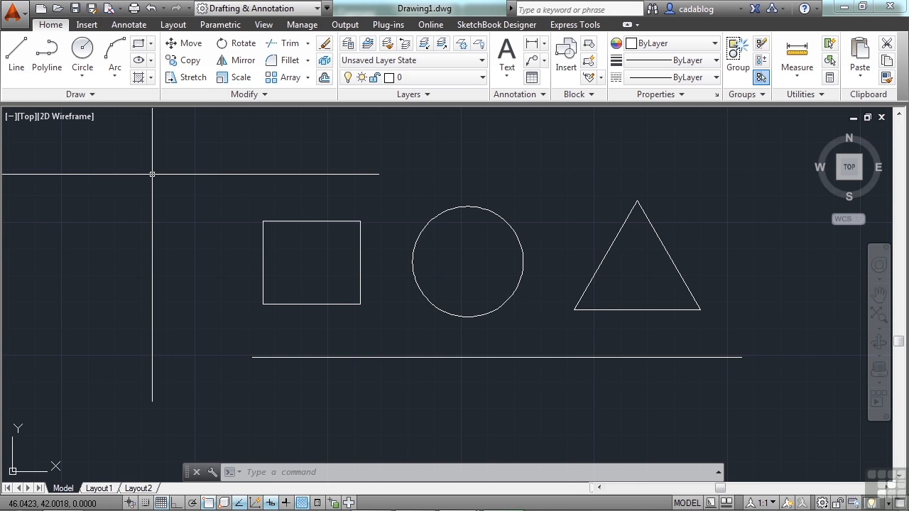
mouse_move(169, 226)
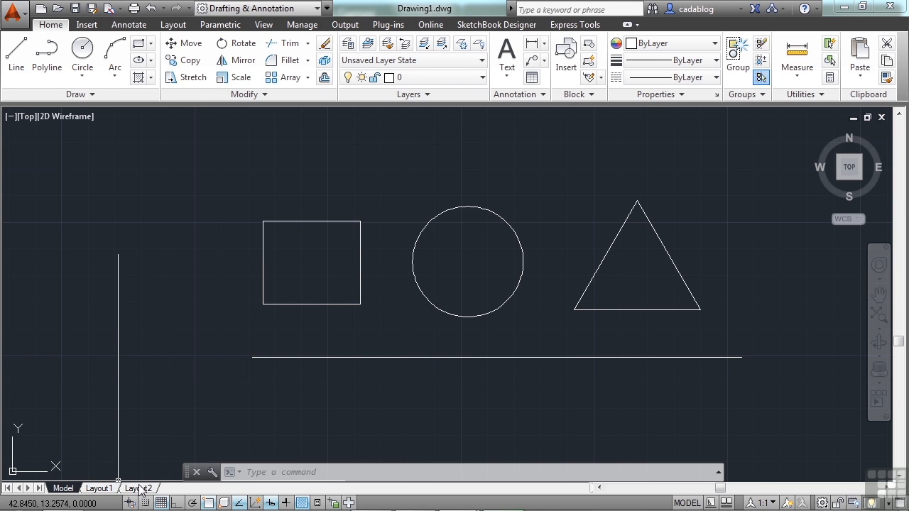
mouse_move(118, 194)
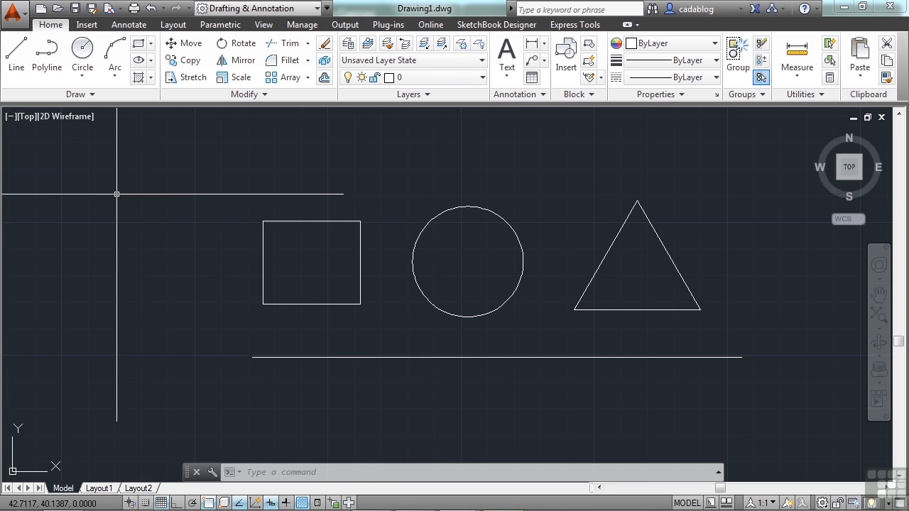
mouse_move(147, 182)
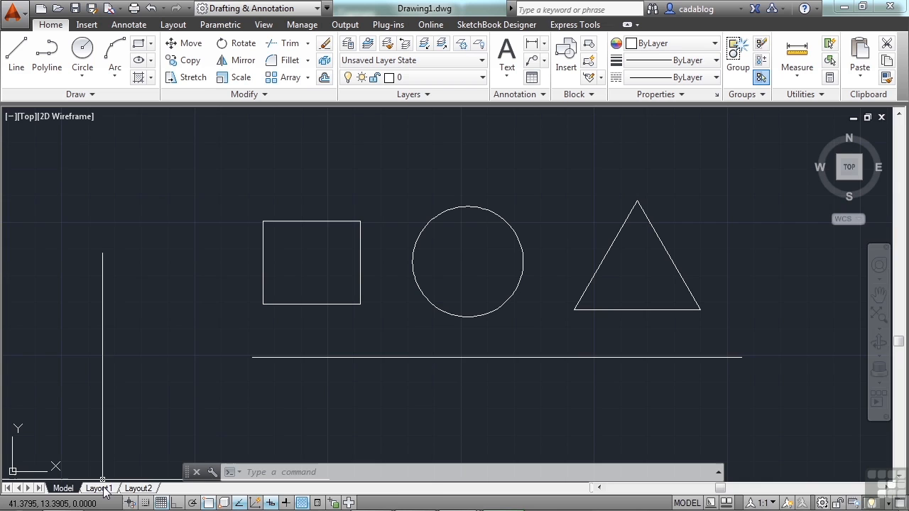
- Show Layout1 and turn off the grid in its viewport
click(98, 488)
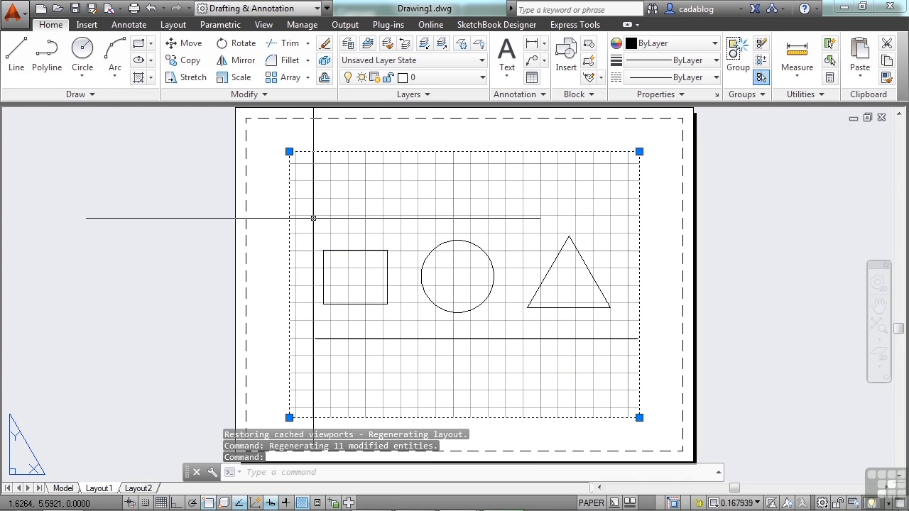
key(Escape)
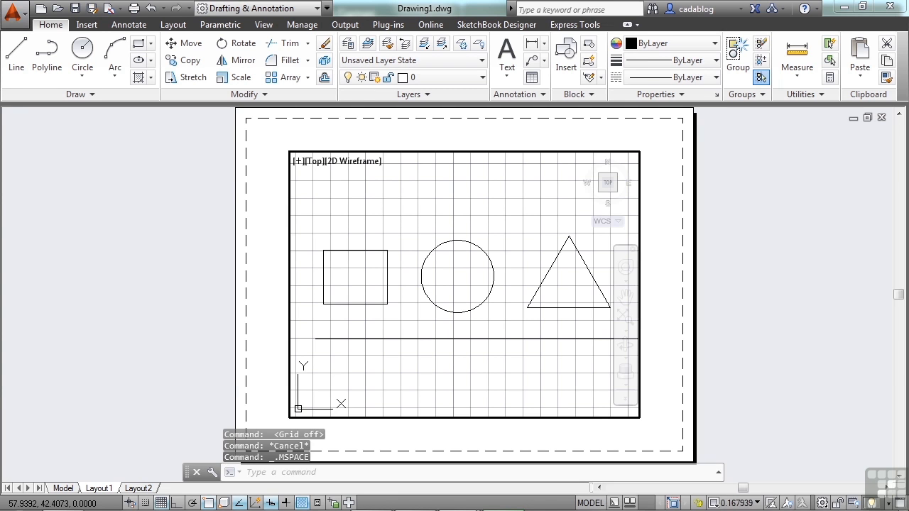
mouse_move(346, 221)
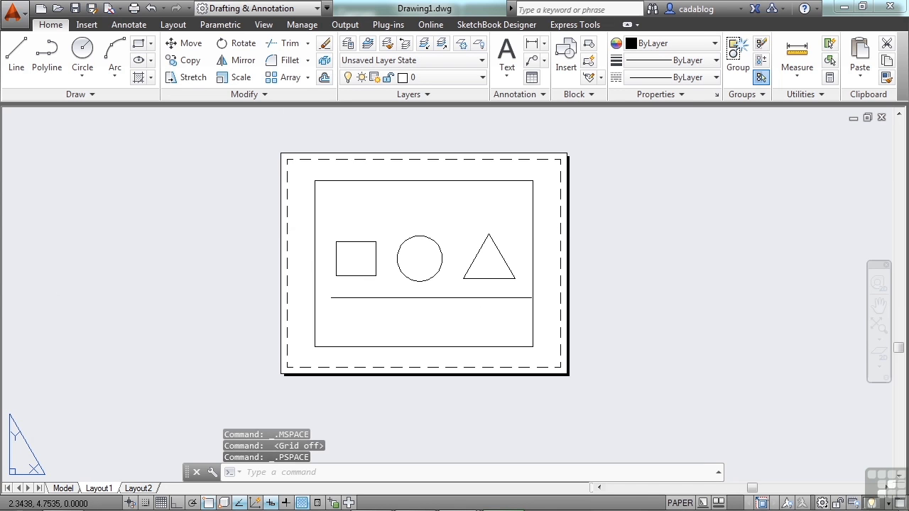
mouse_move(179, 417)
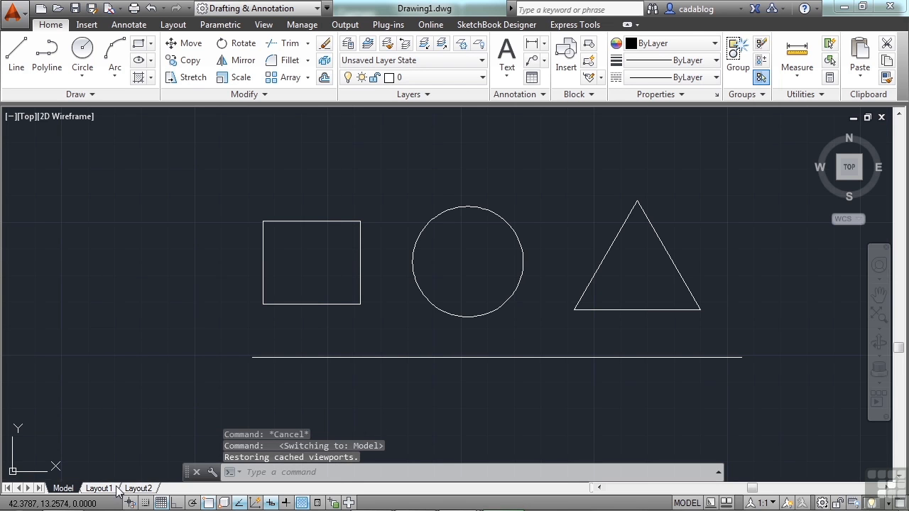
- Switch from Layout1 to the Layout2 sheet with its gridded viewport
click(98, 488)
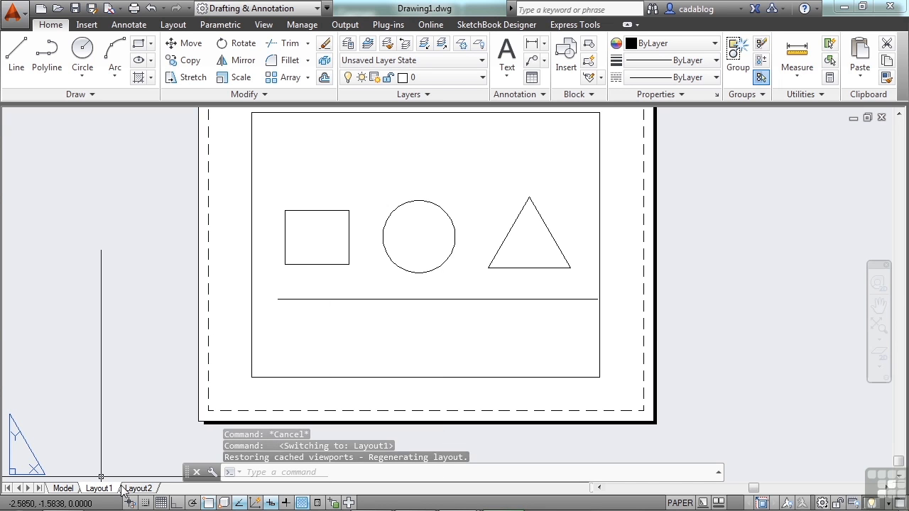
click(138, 489)
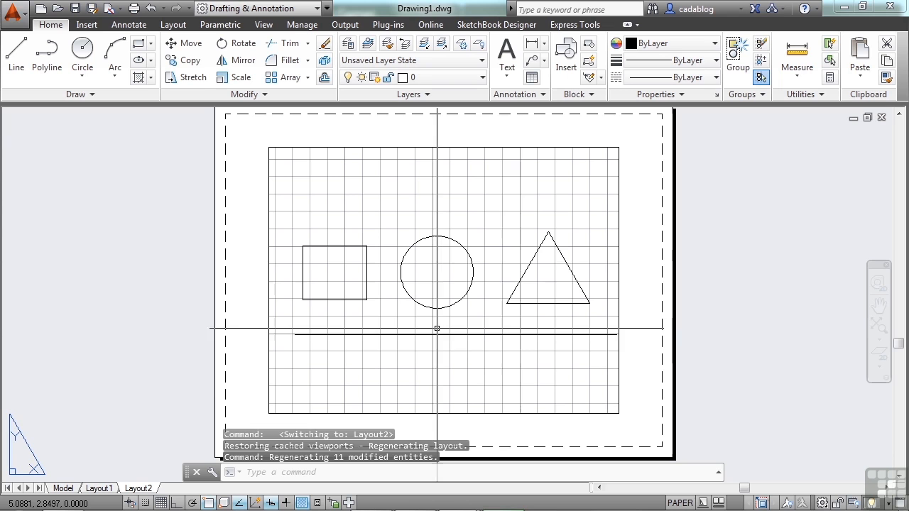
mouse_move(557, 358)
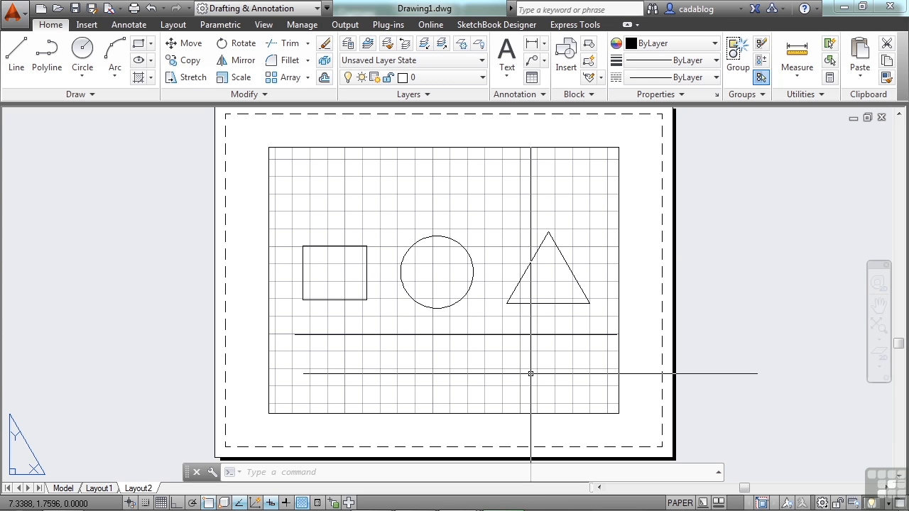
mouse_move(465, 356)
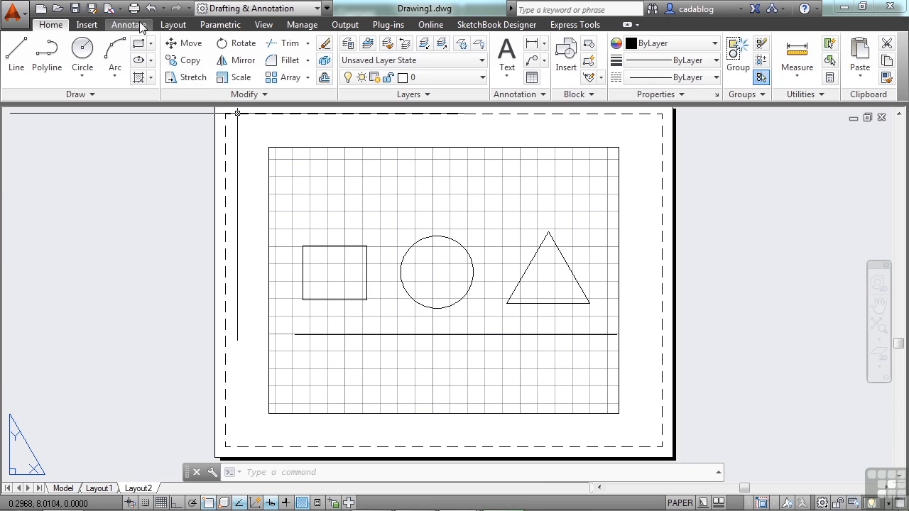
- Dimension the square's top edge on Layout2 with a 9.1390 linear dimension
click(129, 24)
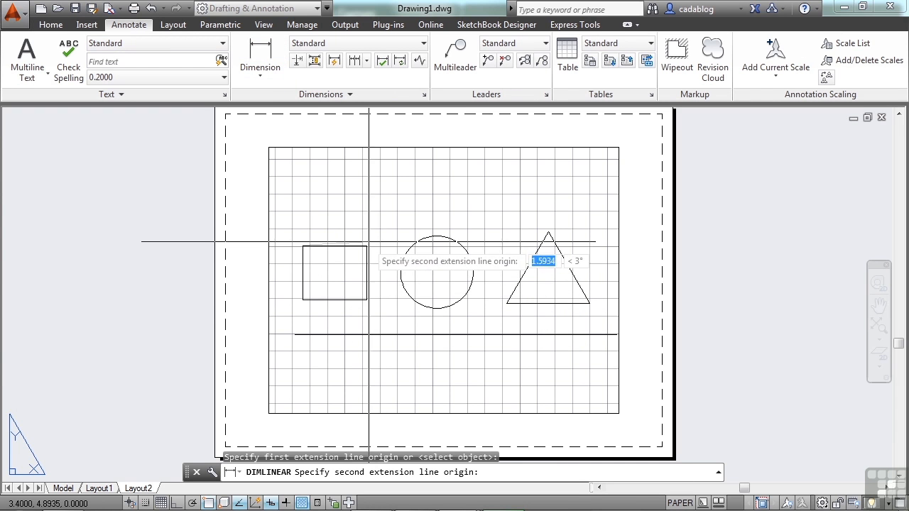
click(357, 259)
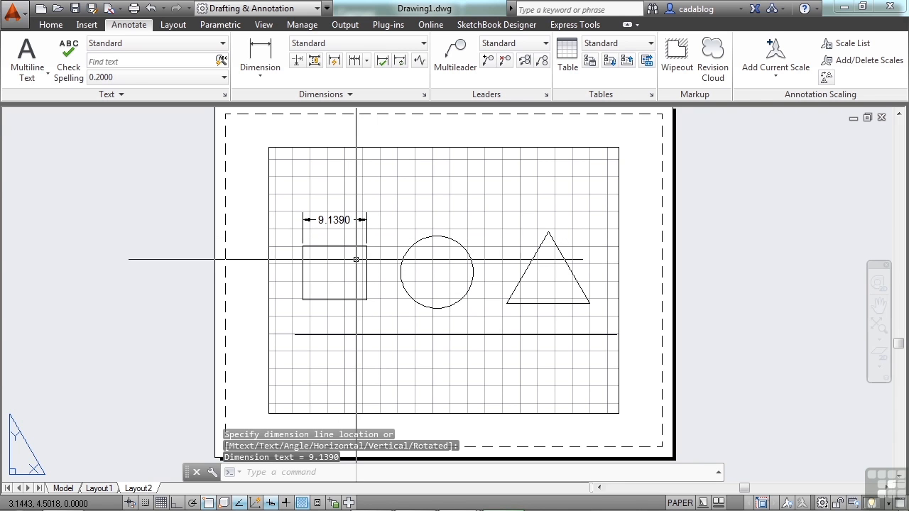